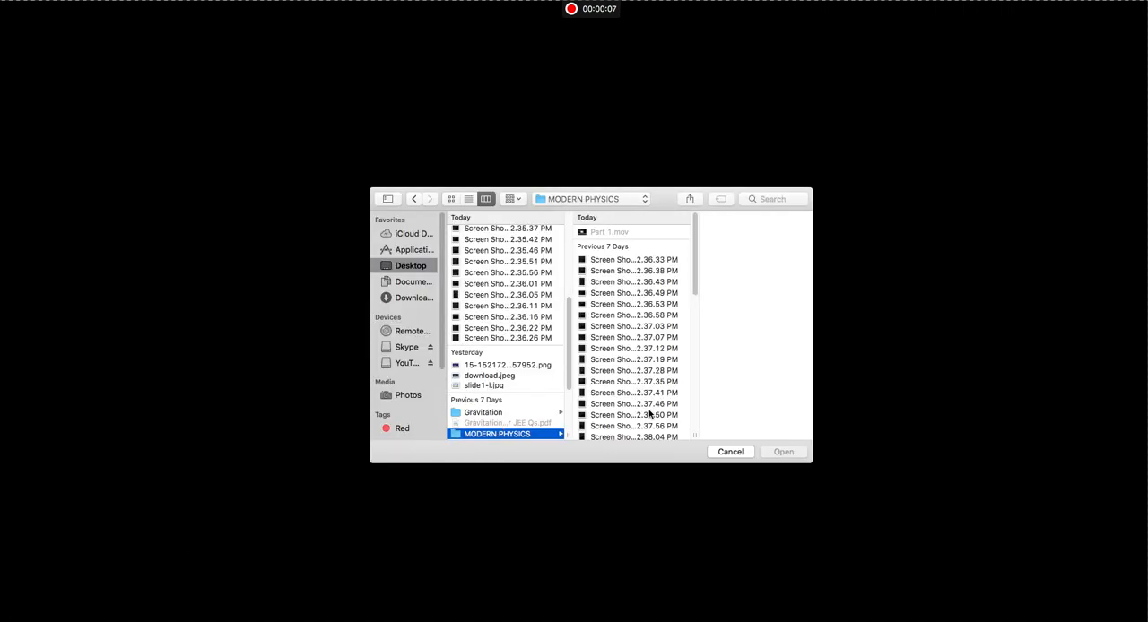
Step: Insert 'Screen Shot 2018-11-15 at 12.40.13 PM' from MODERN PHYSICS onto the board
{"action": "left_click", "coordinate": [627, 425]}
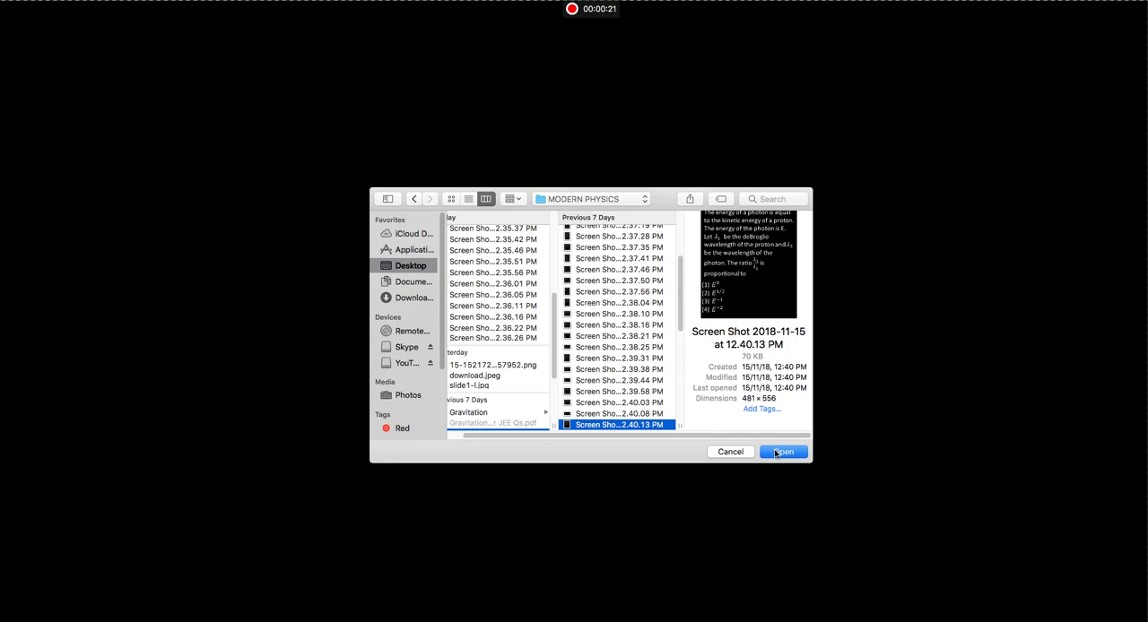
{"action": "left_click", "coordinate": [781, 451]}
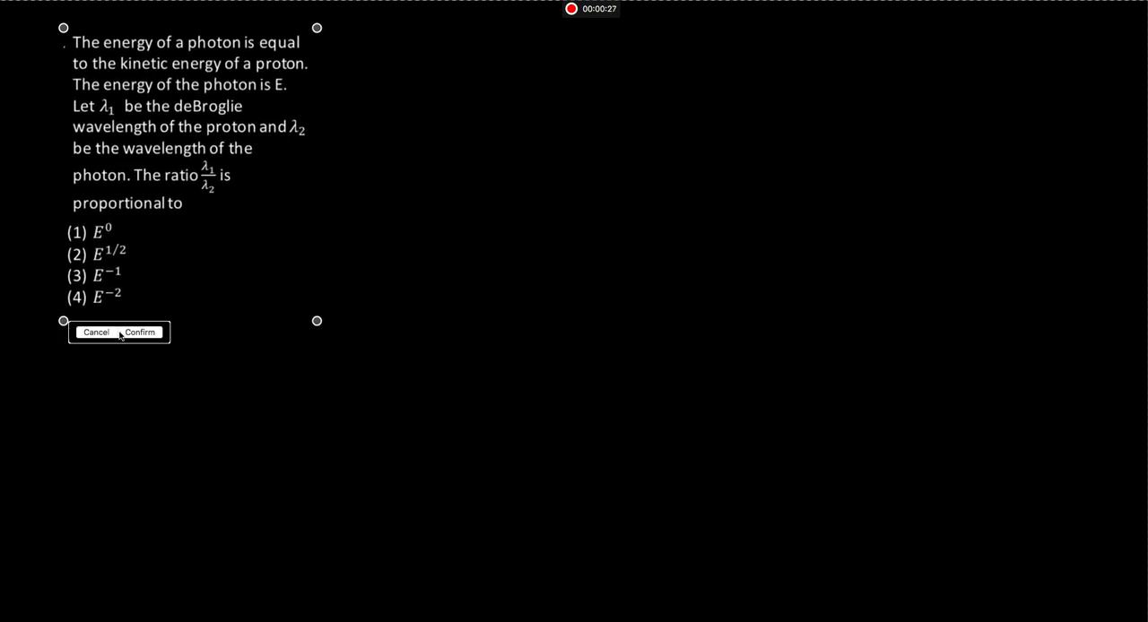
Step: Confirm the photon–proton question image's placement and scroll down the board
{"action": "left_click", "coordinate": [139, 332]}
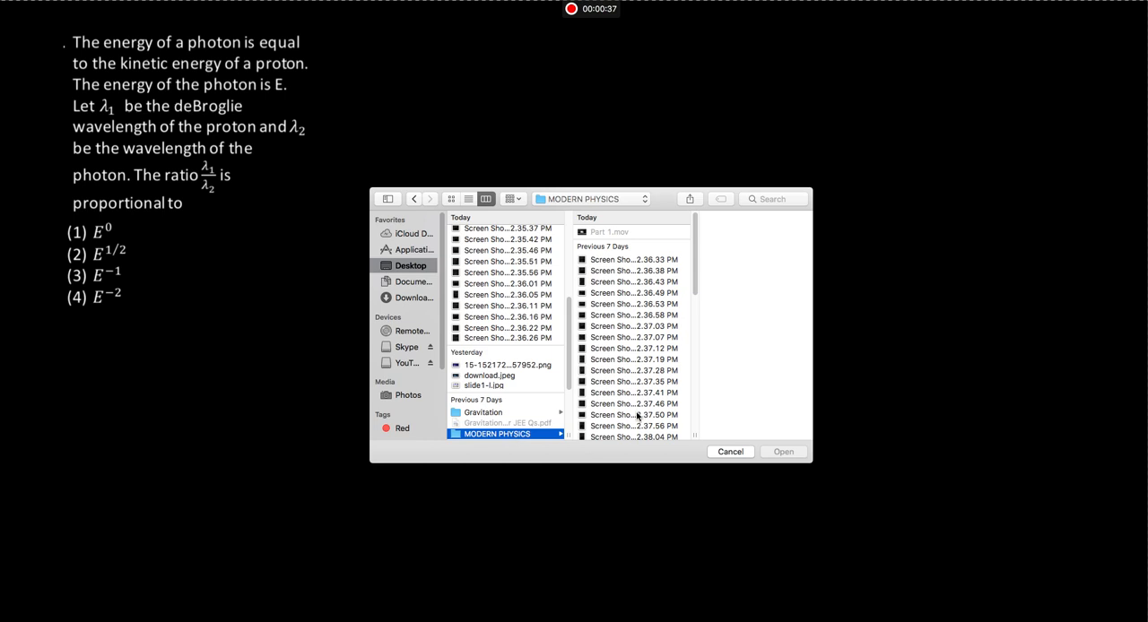
{"action": "scroll", "scroll_direction": "down", "scroll_amount": 3}
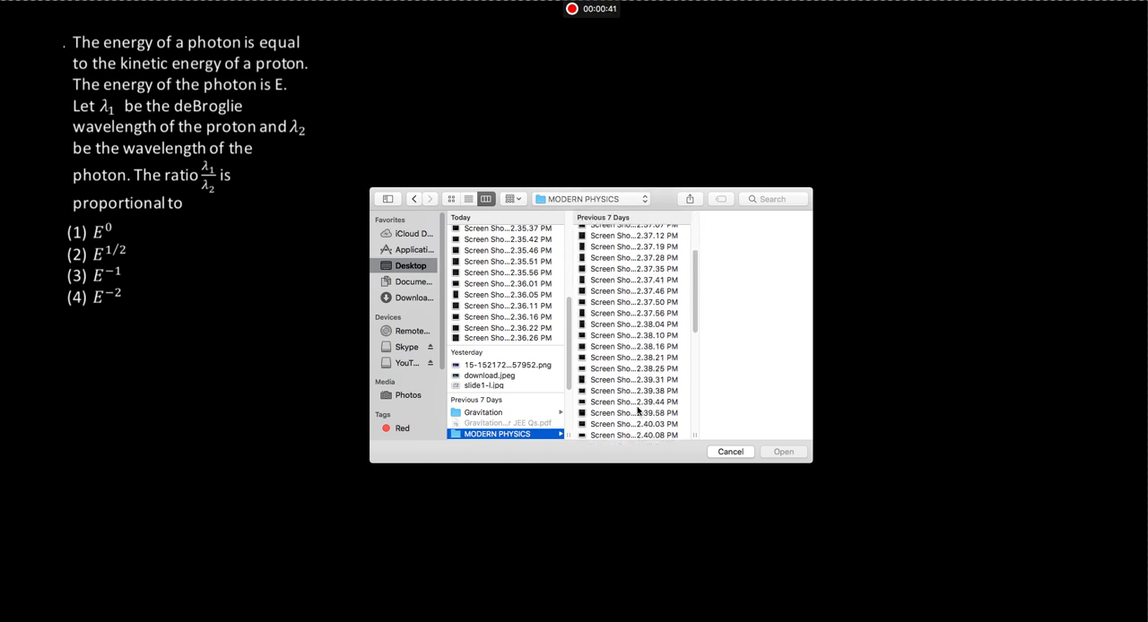
{"action": "left_click", "coordinate": [634, 424]}
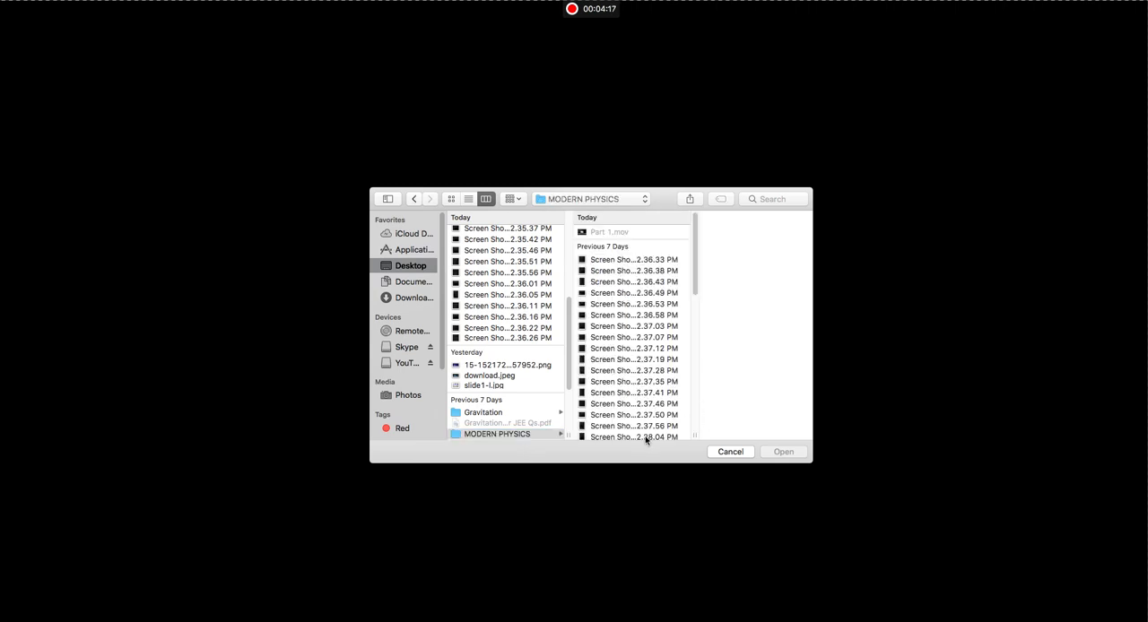
Step: Select 'Screen Shot 2018-11-15 at 12.38.10 PM', the X-ray tube question, in the file picker
{"action": "left_click", "coordinate": [620, 425]}
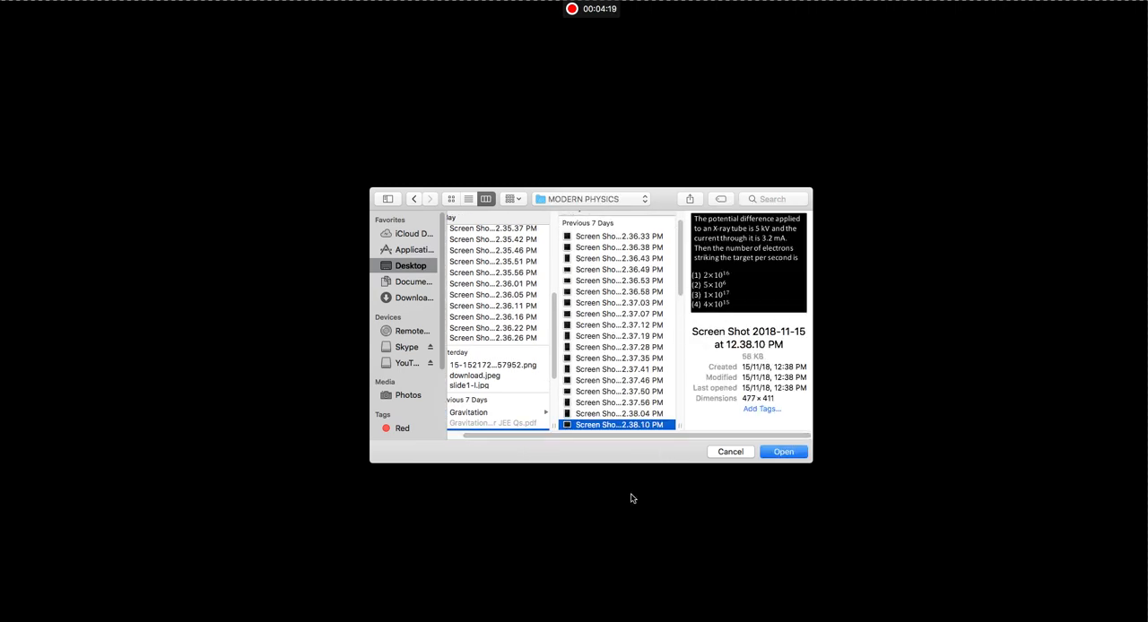